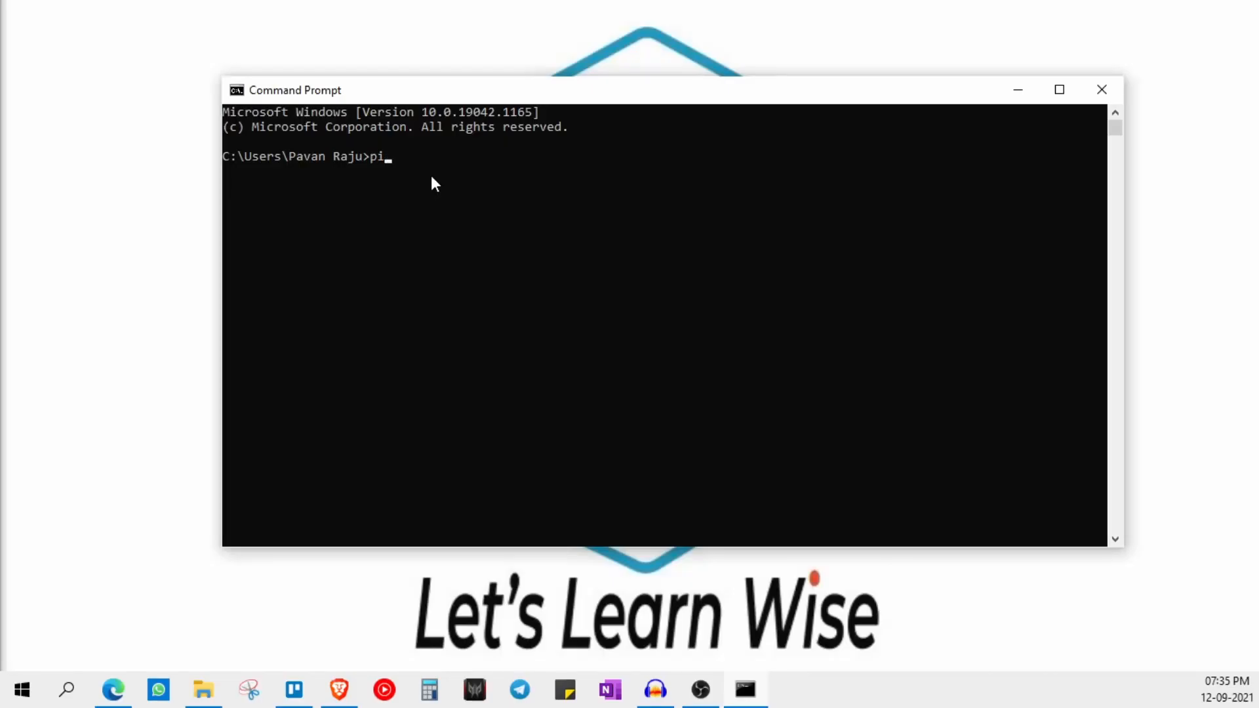
Step: Install the jupyter_contrib_nbextensions package with pip install
key(Backspace)
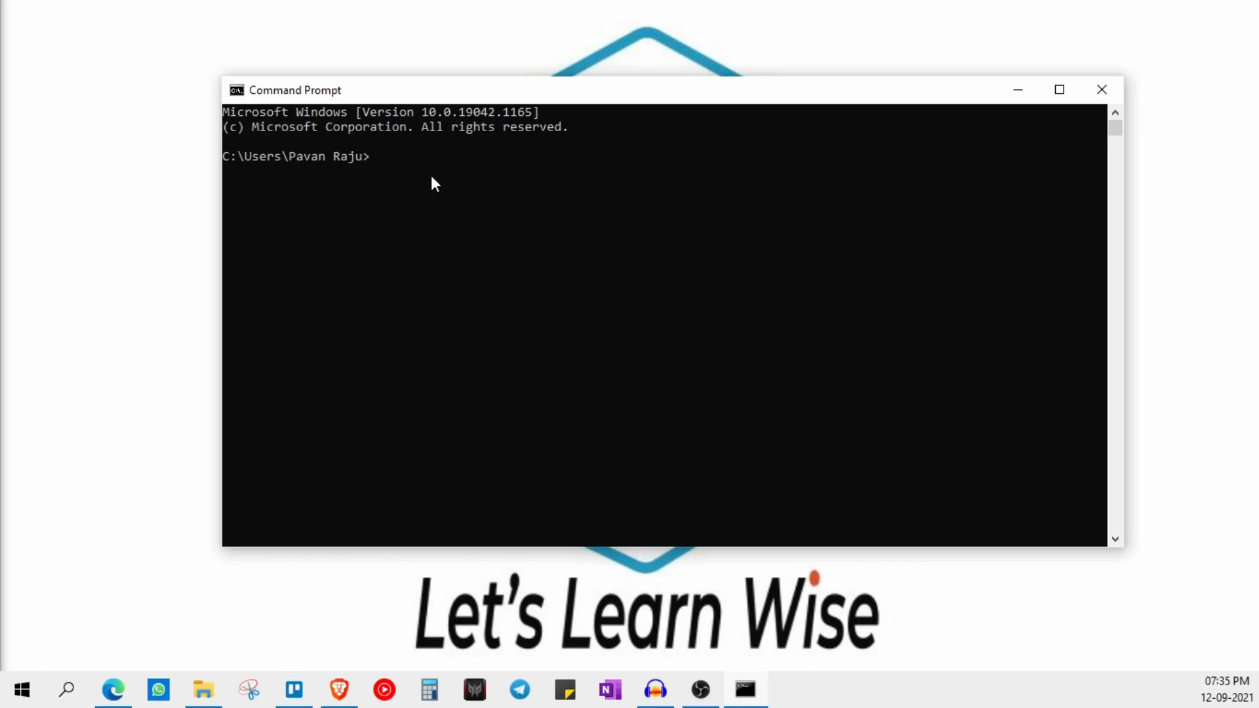
text(pip install)
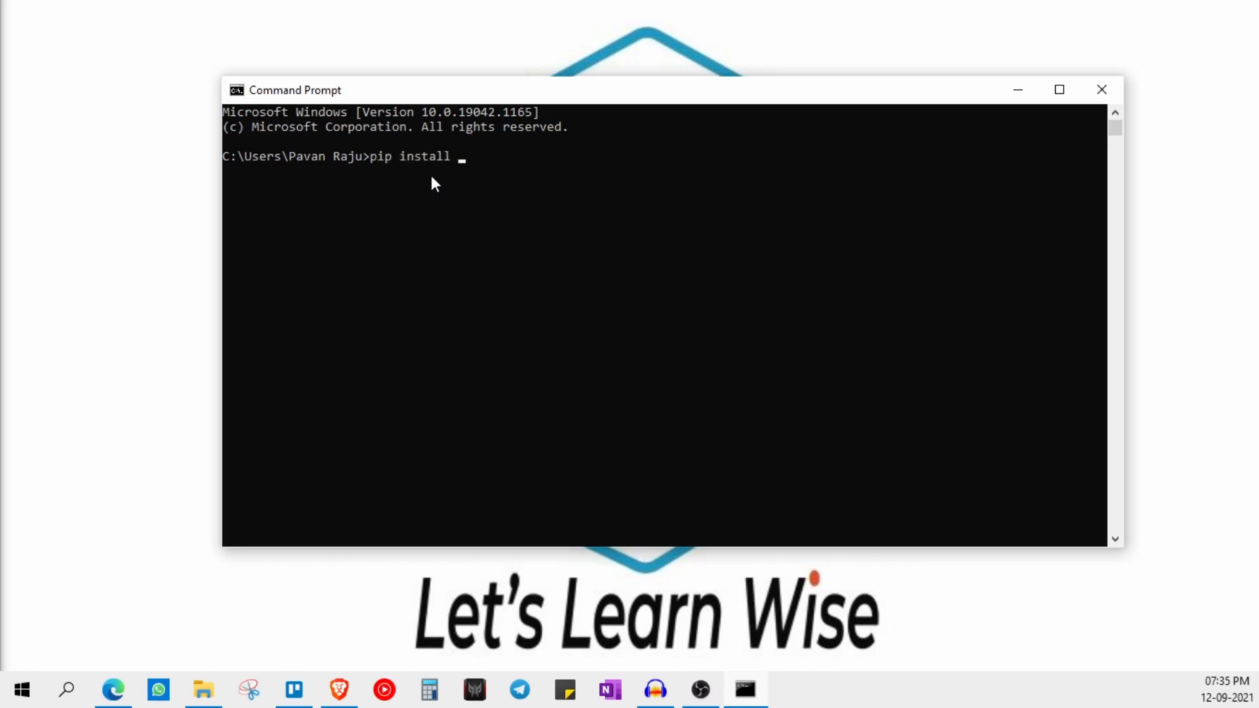
text(jupyter)
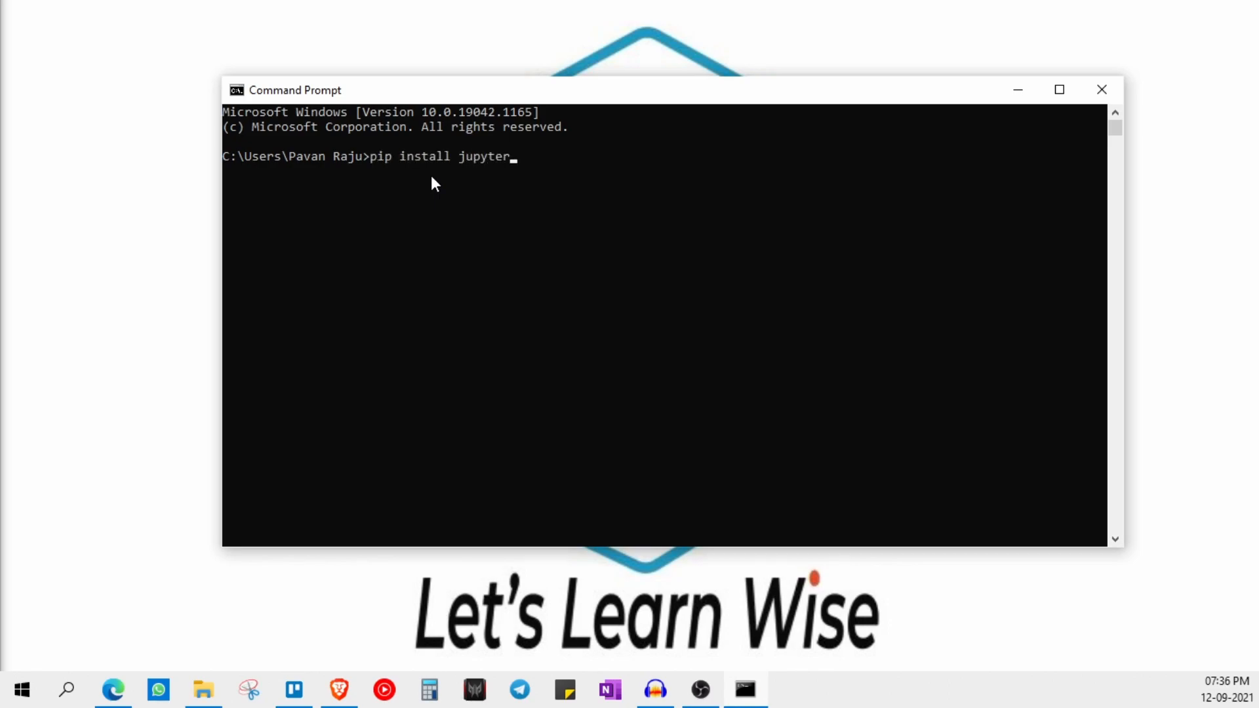
text(_contrib)
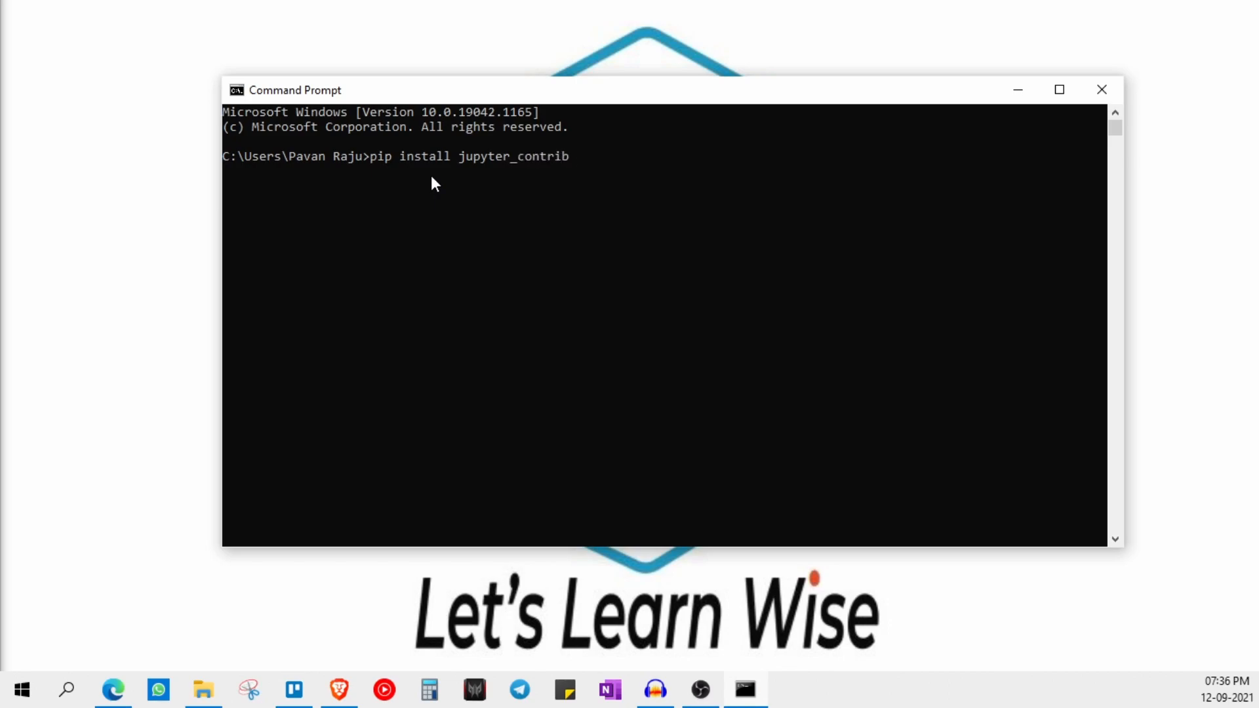
text(_nbextension)
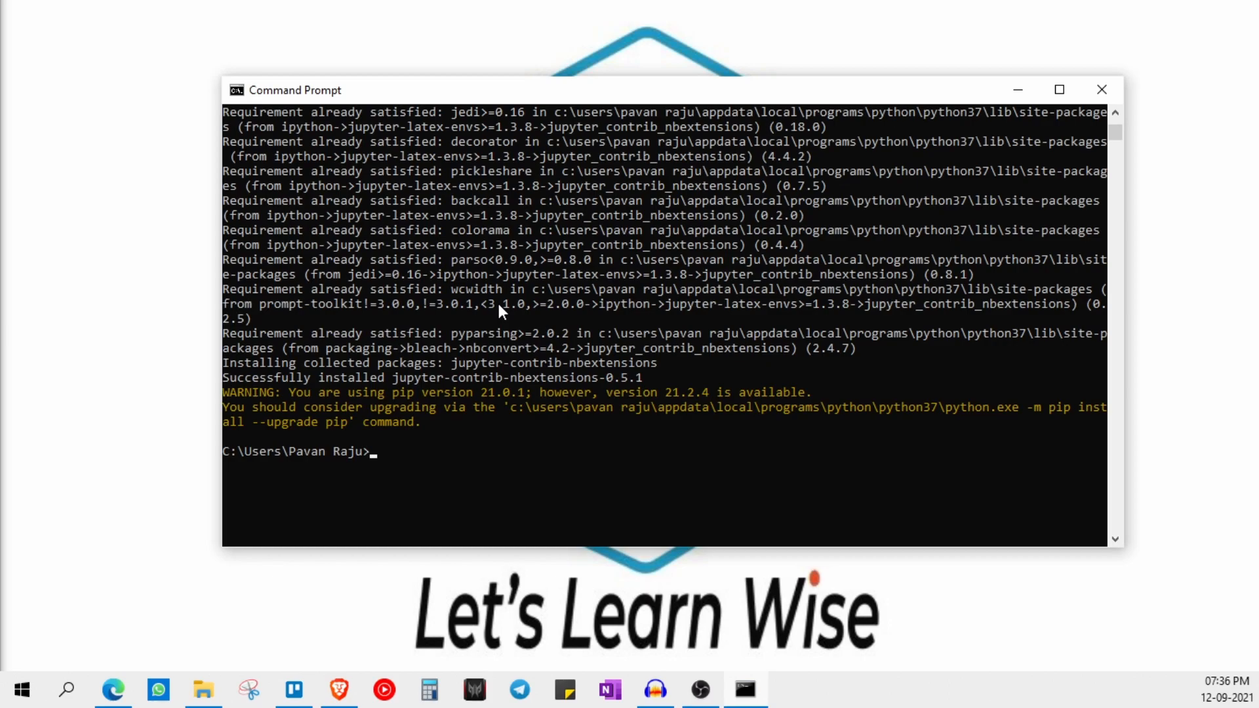
Step: Run jupyter contrib nbextension install, then launch the notebook server with python -m notebook
text(jupyte)
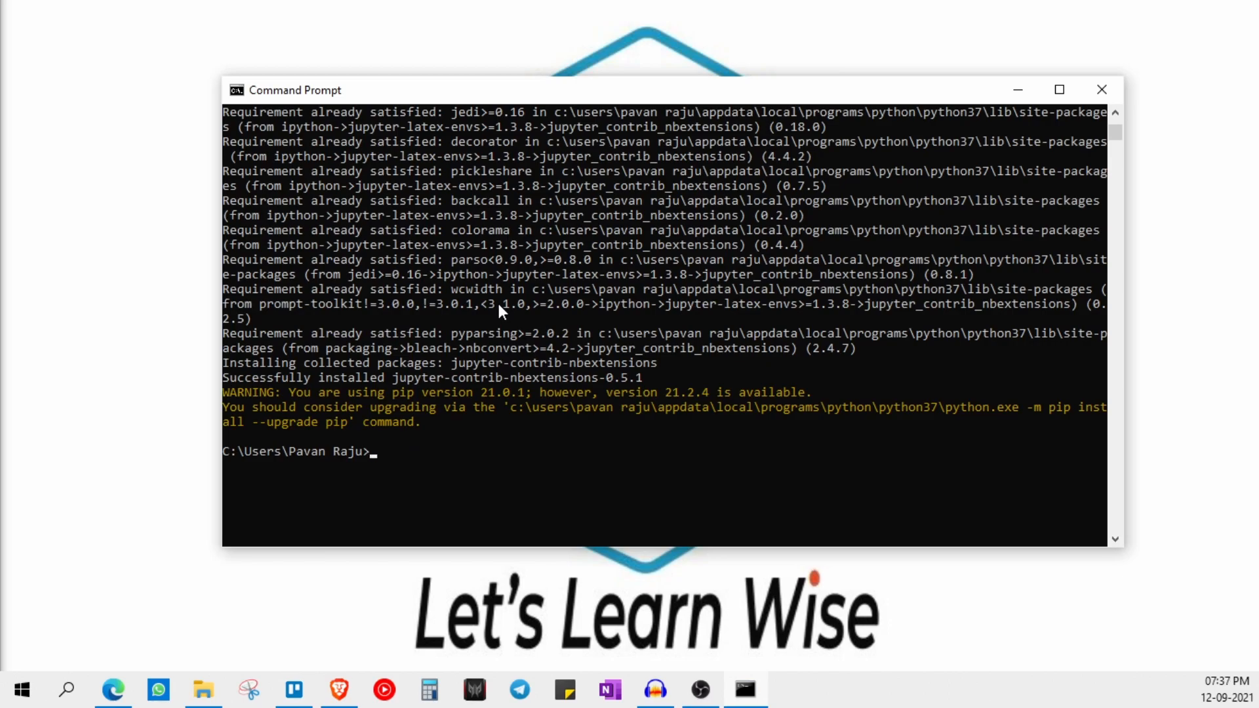
text(jupyter)
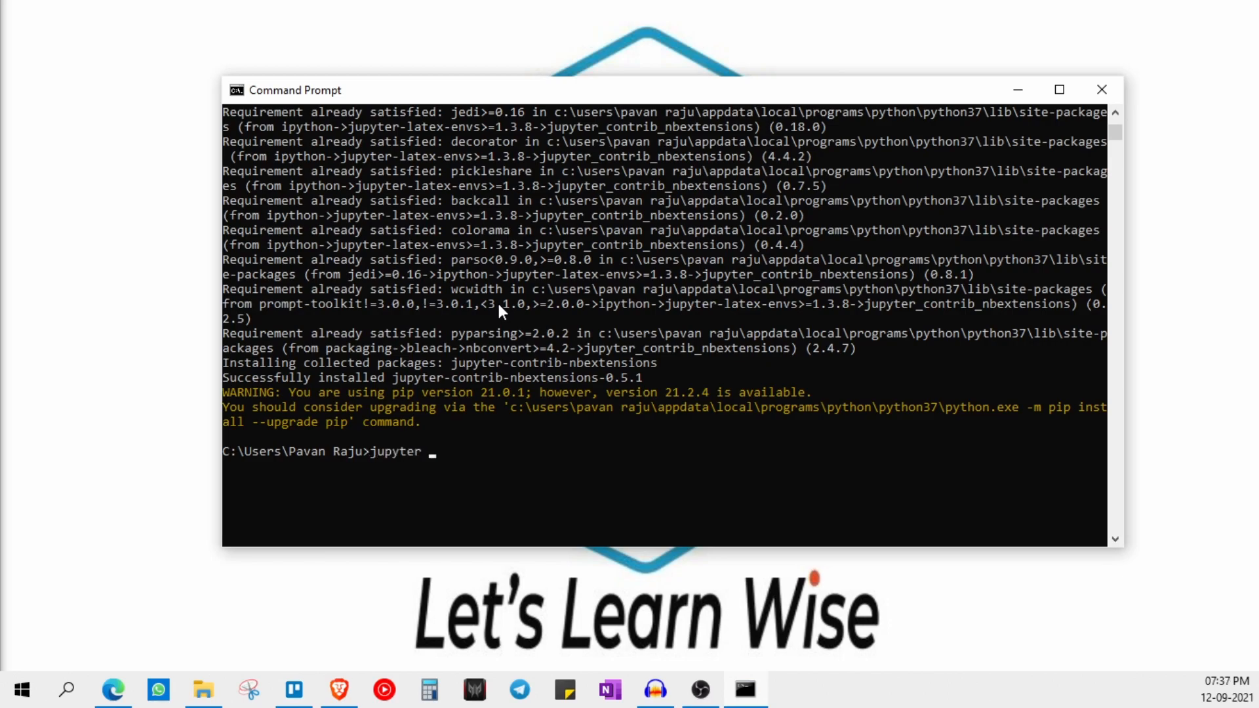
text(contrib)
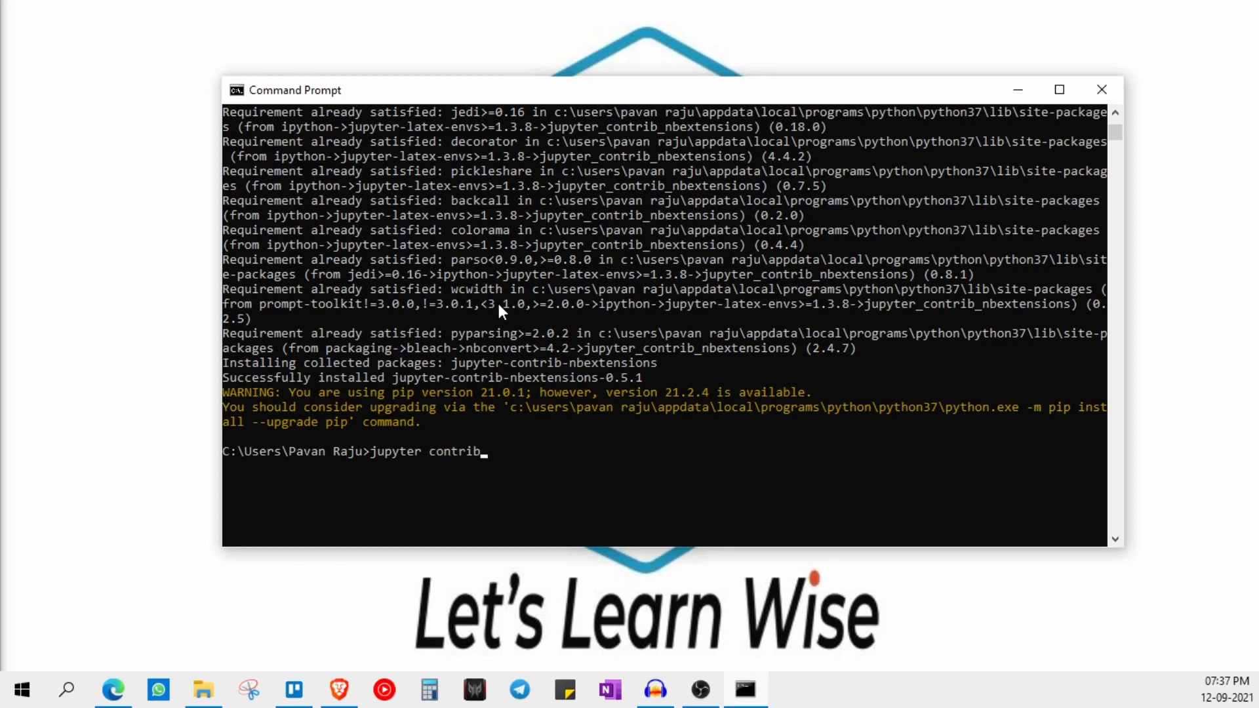
text(nbextens)
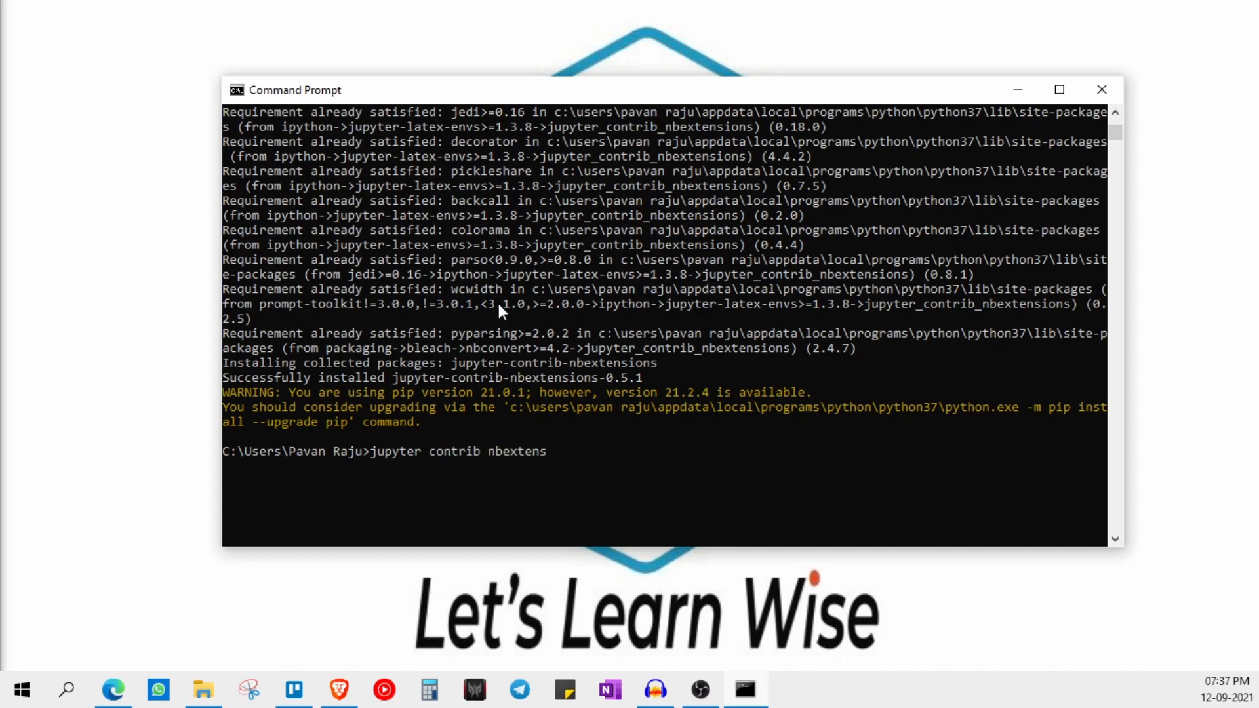
text(python -m)
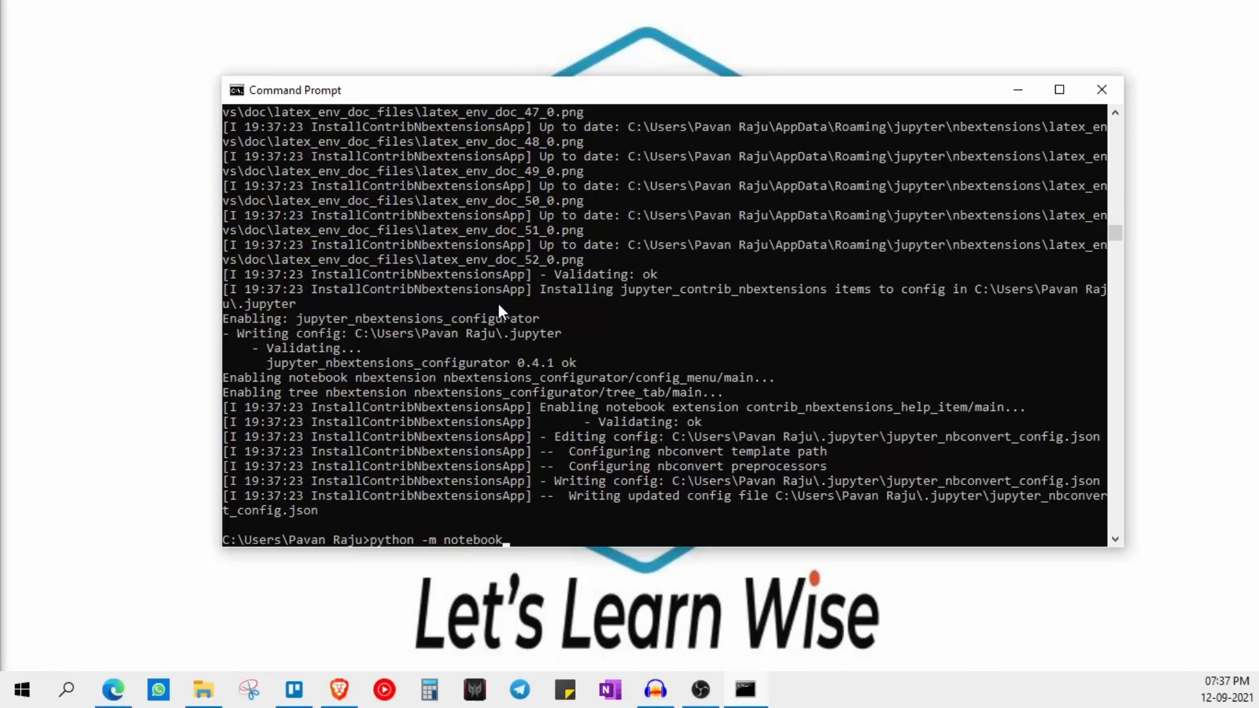
key(enter)
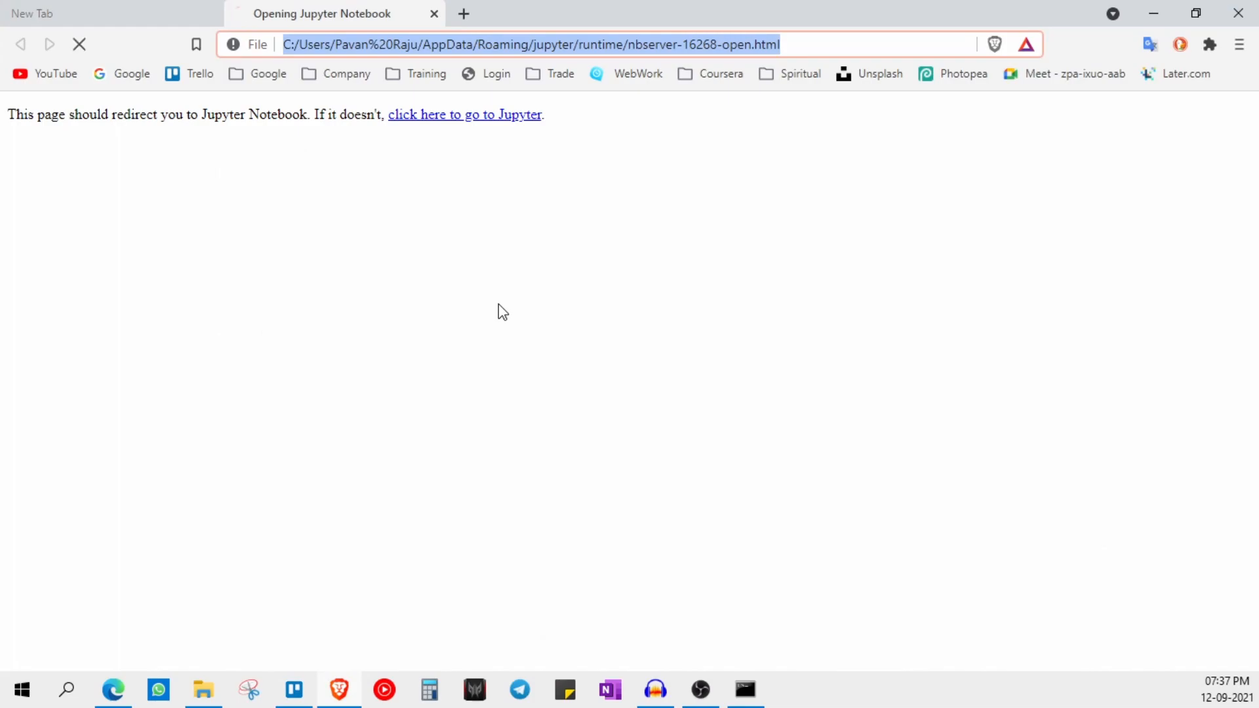
Step: Follow the redirect to the Jupyter home page and open the Nbextensions tab
click(465, 114)
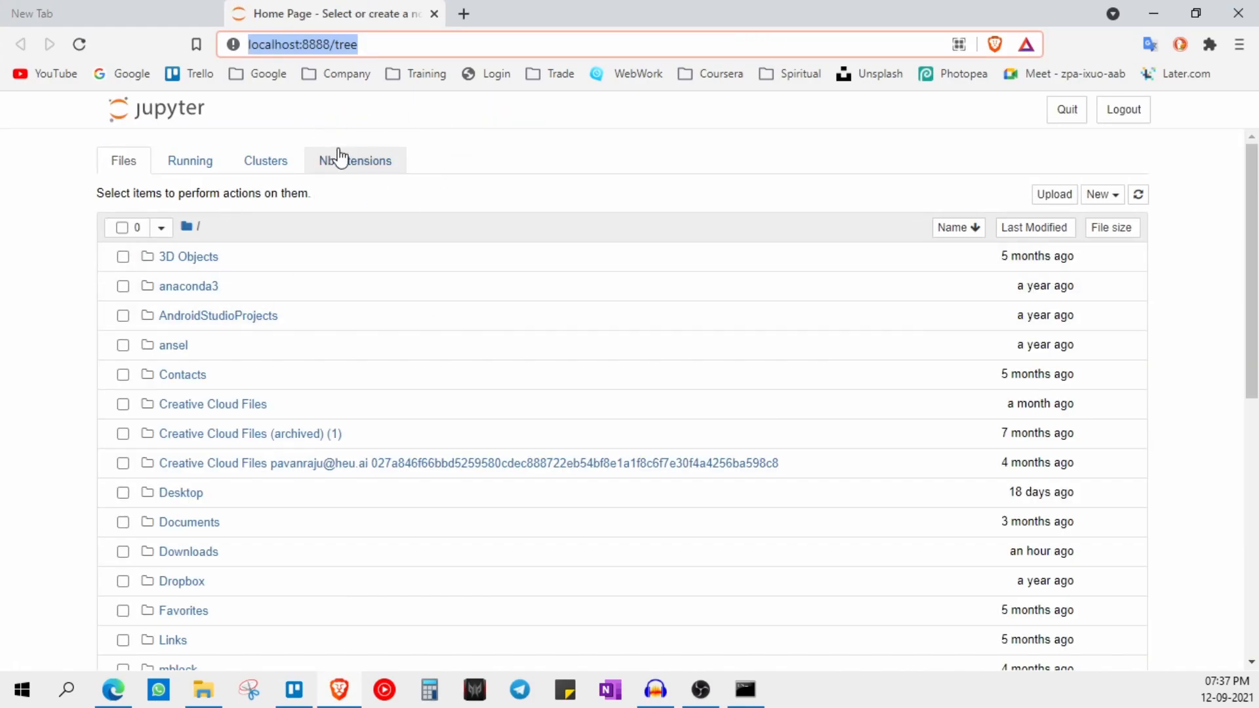
click(354, 161)
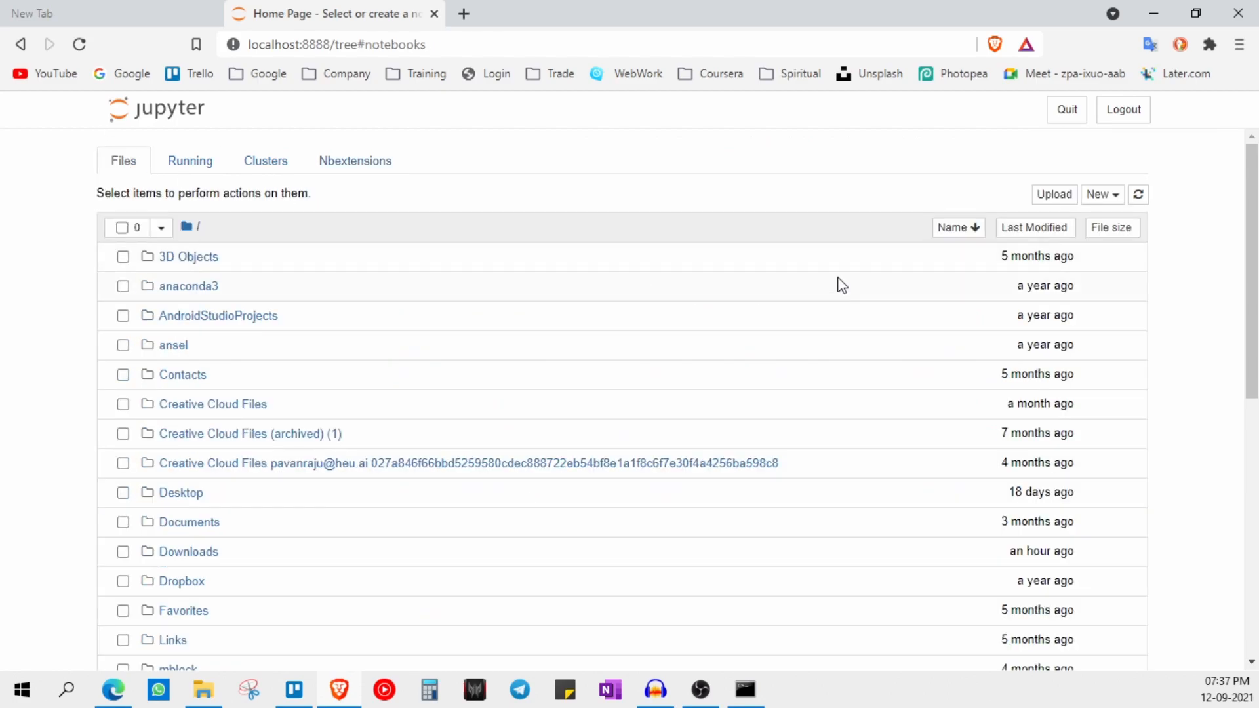
Step: Create a new Python 3 notebook and type 'pri', 'ca' and 'in' to test Hinterland suggestions
click(1097, 194)
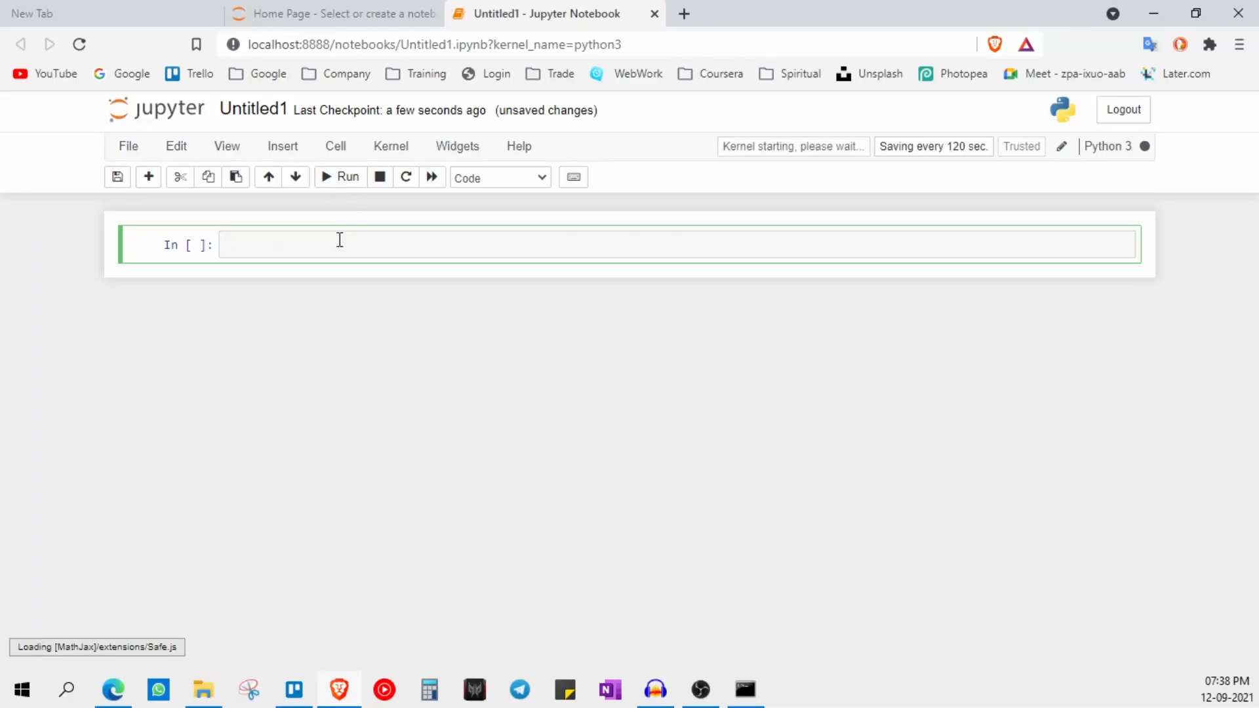
text(pri)
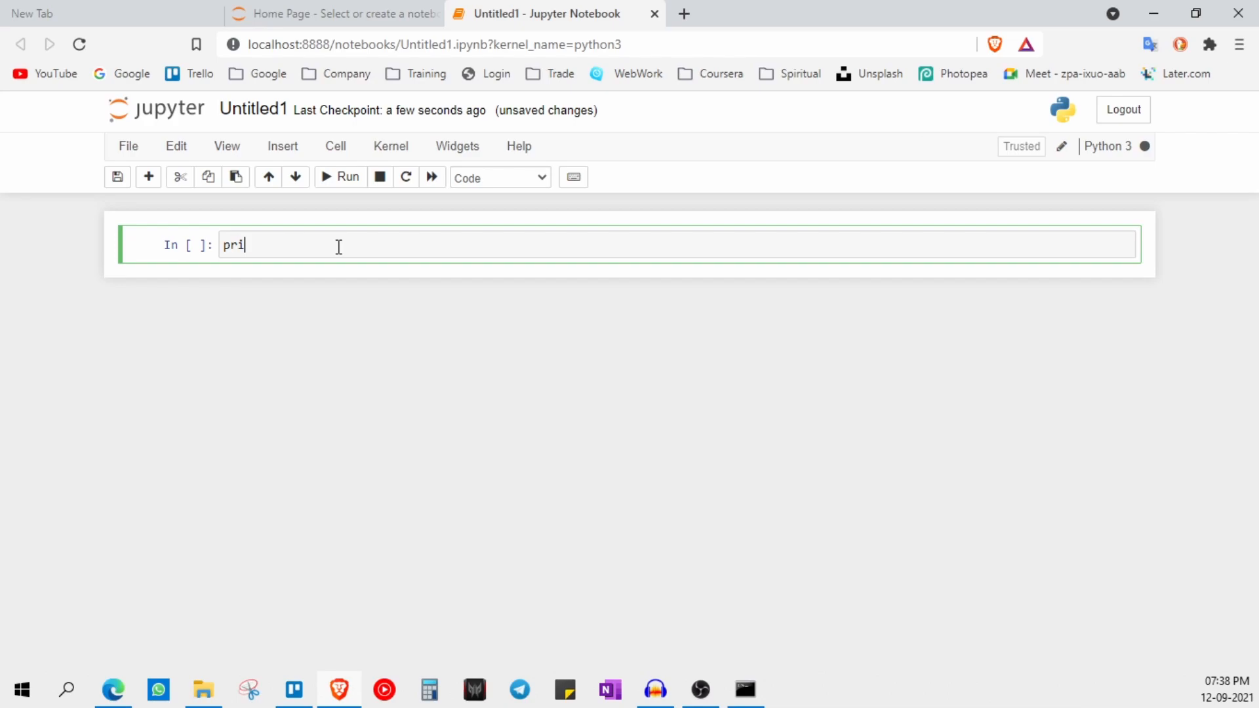
key(Tab)
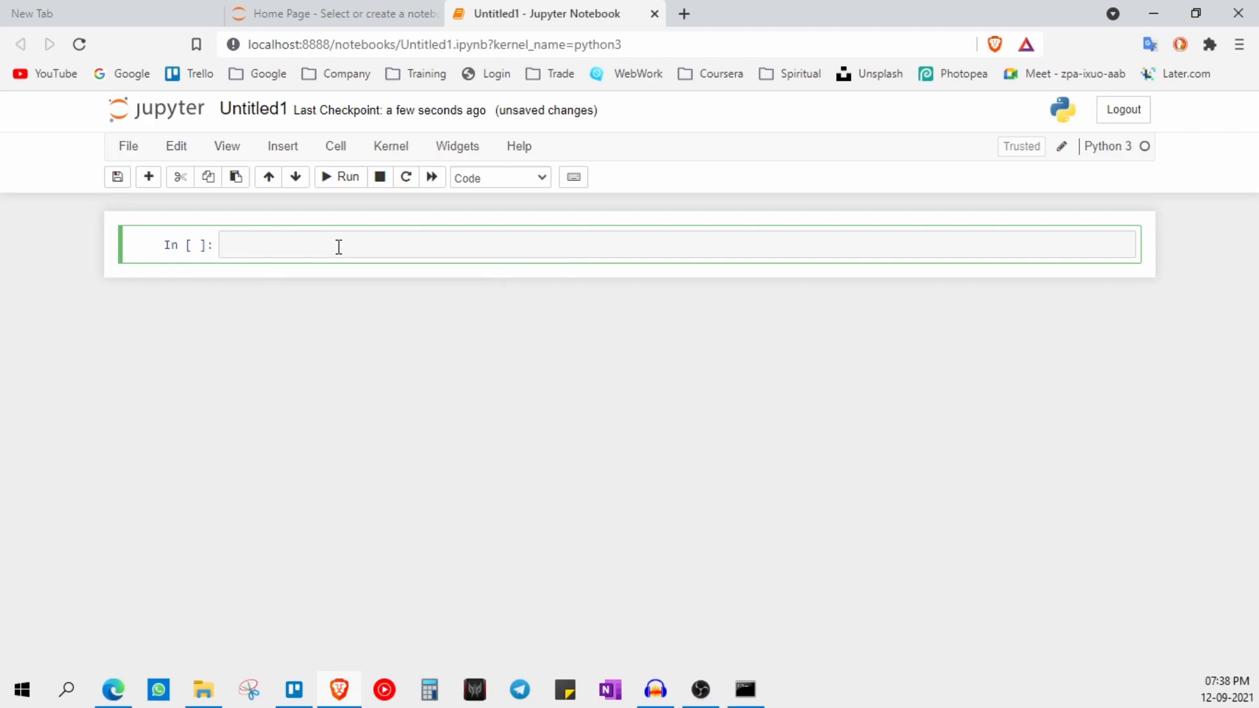
text(ca)
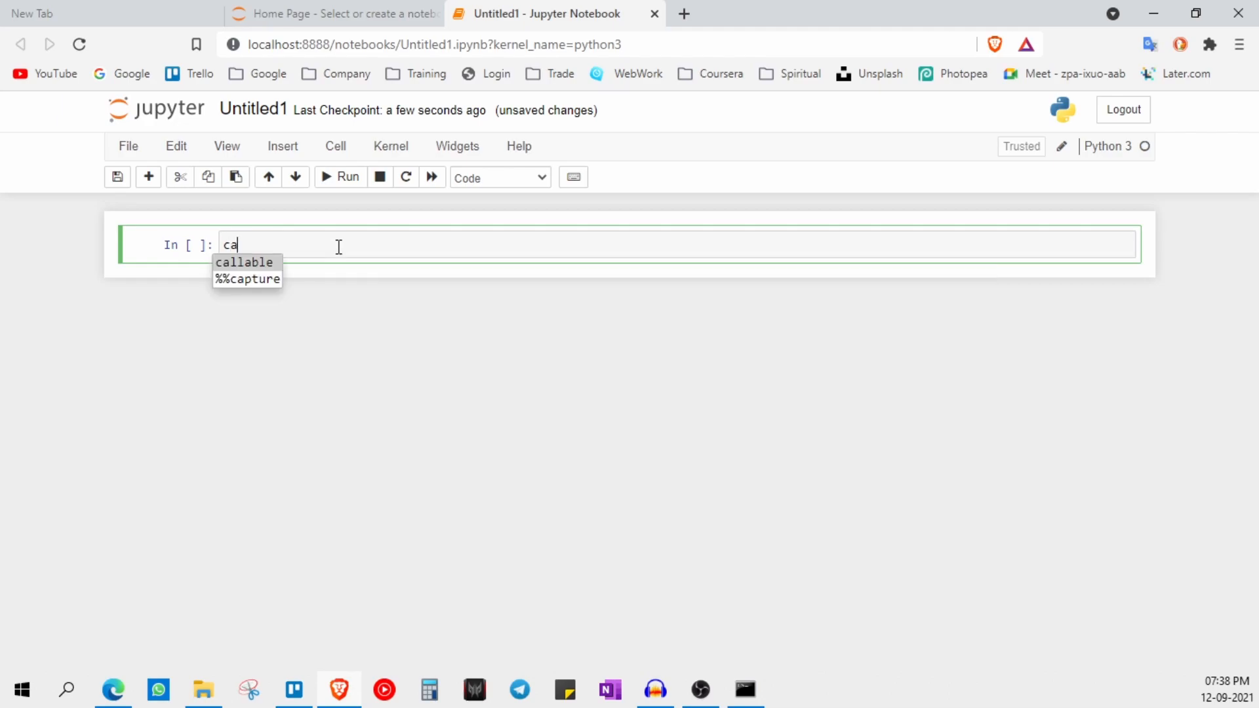
text(in)
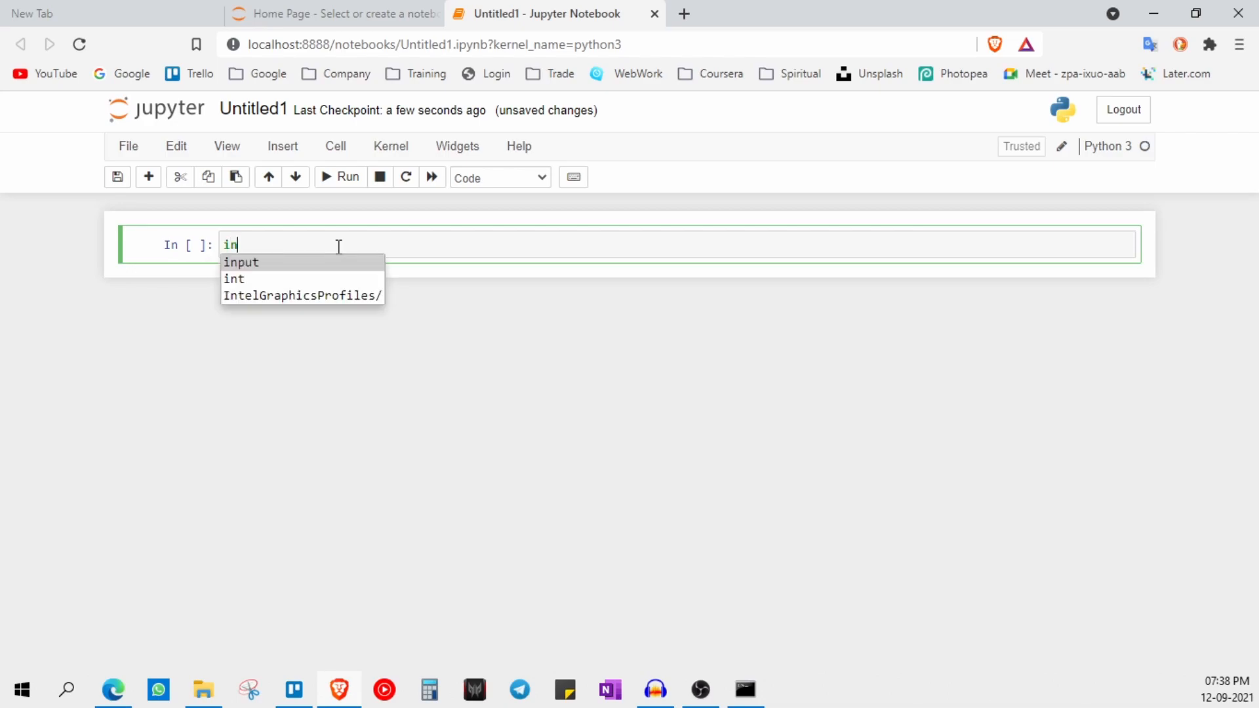
key(Escape)
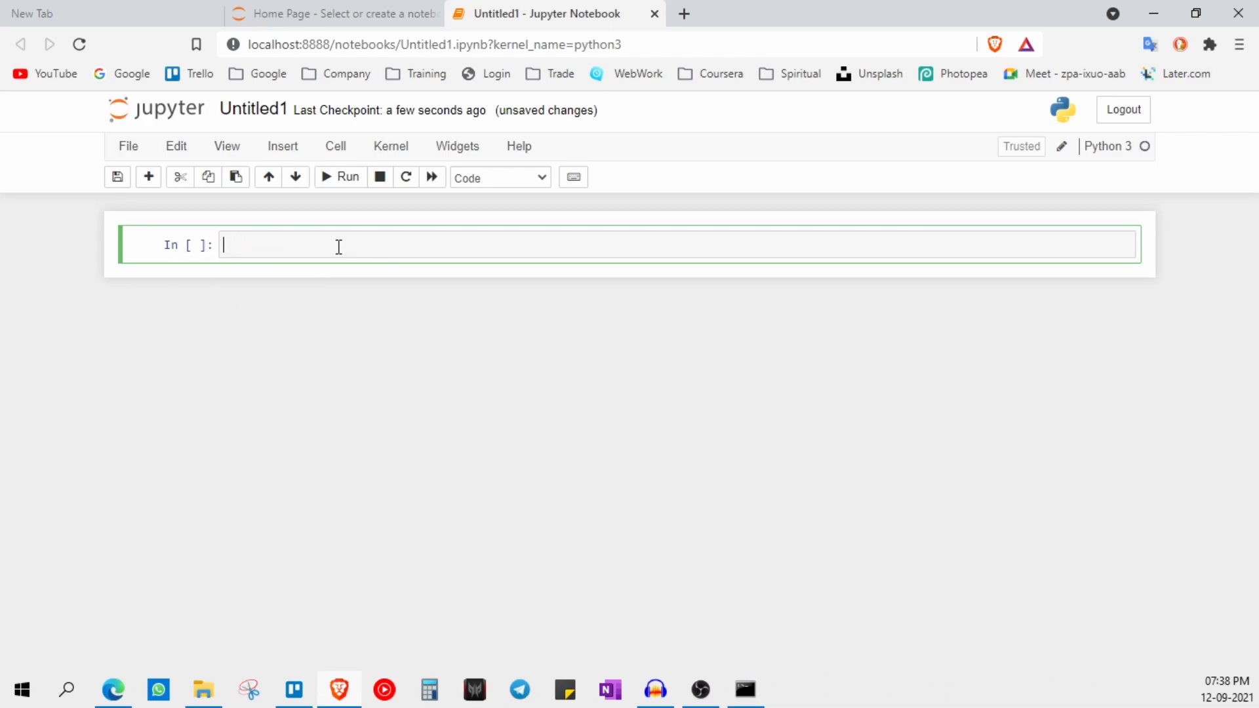